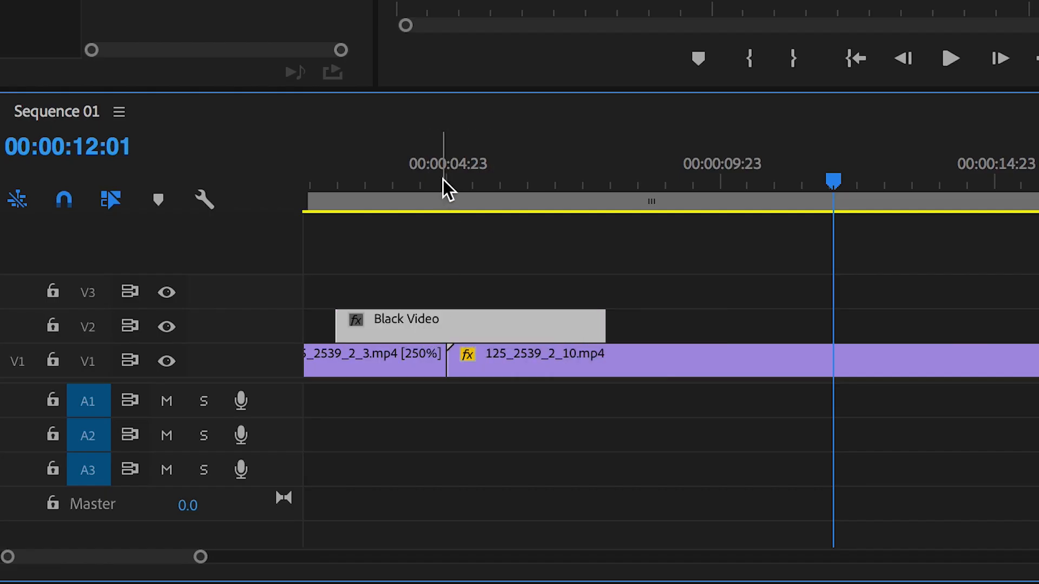
Step: Move the playhead to around the five-second mark over the Black Video clip
left_click(444, 195)
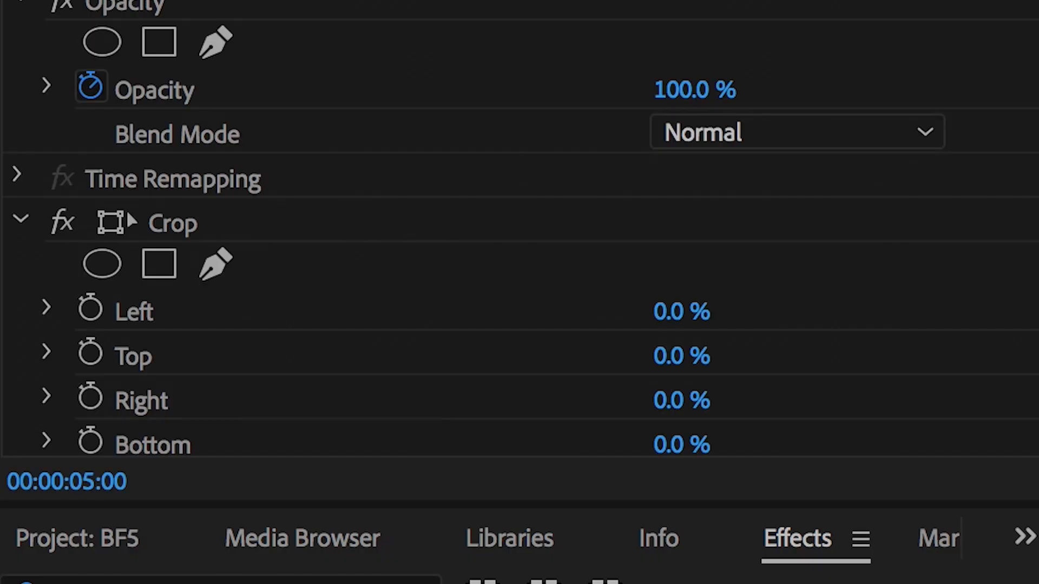
Step: Set the Black Video clip's crop percentage to 50 in Effect Controls
type("50")
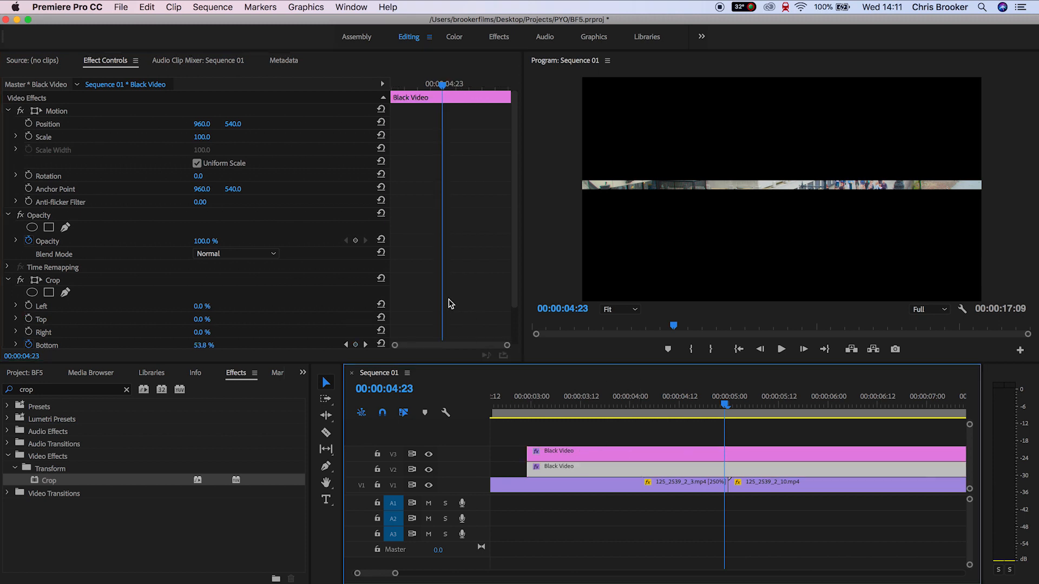
Step: Scroll the timeline to the stacked Black Video layers on V2 and V3
scroll("down", 3)
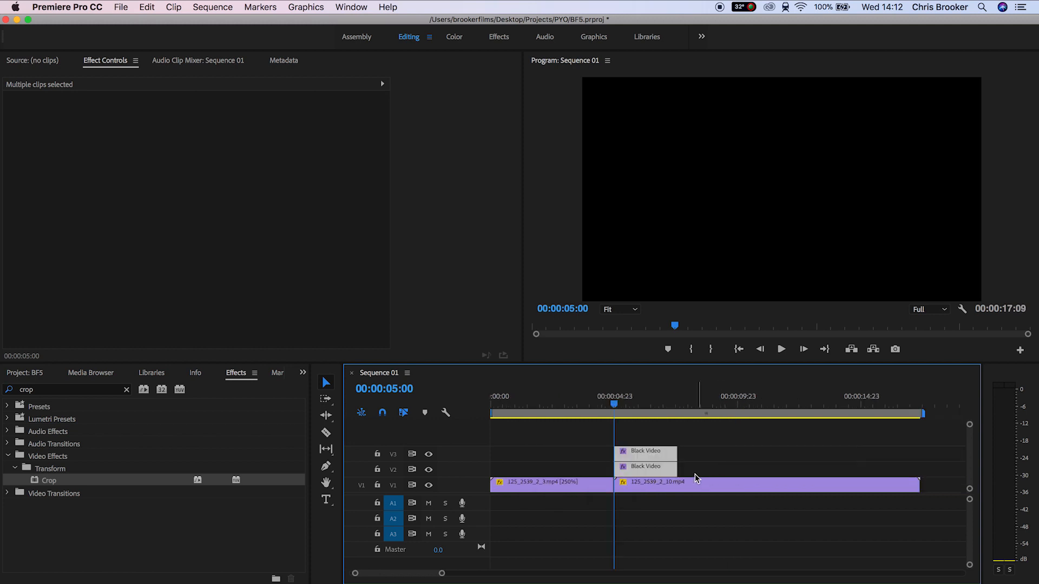
Step: Place the playhead at 00:00:00:00 with both Black Video clips at the sequence start
left_click(517, 414)
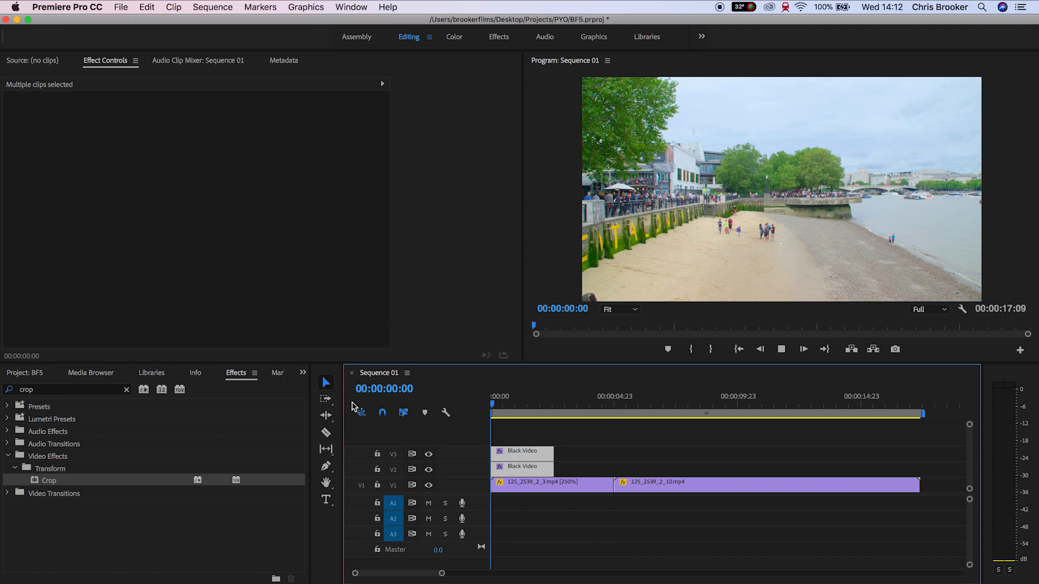
Step: Keyframe each black layer's Crop Top/Bottom to 100% at about 00:00:01:20
left_click(530, 405)
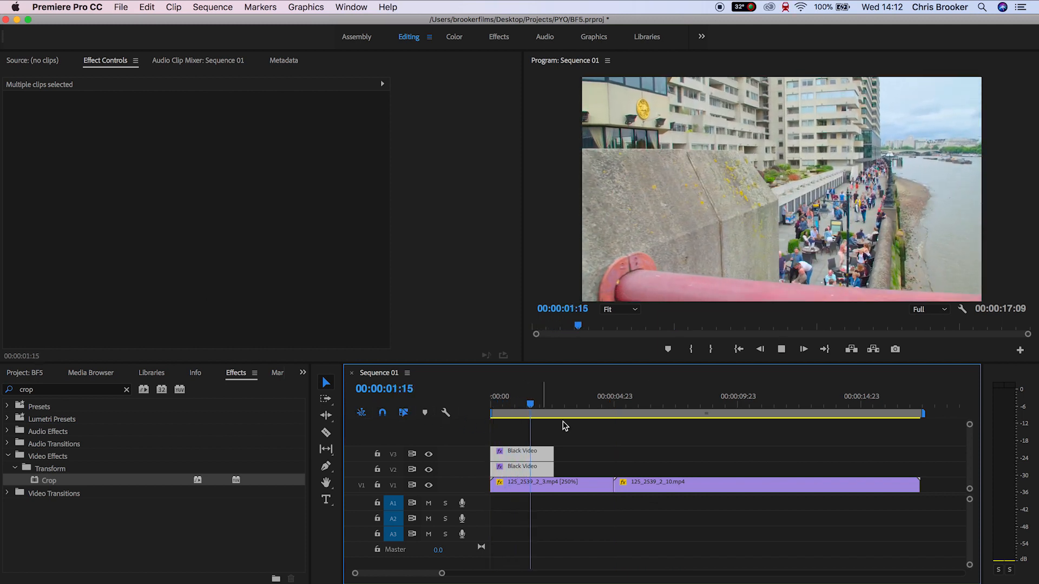
left_click(522, 451)
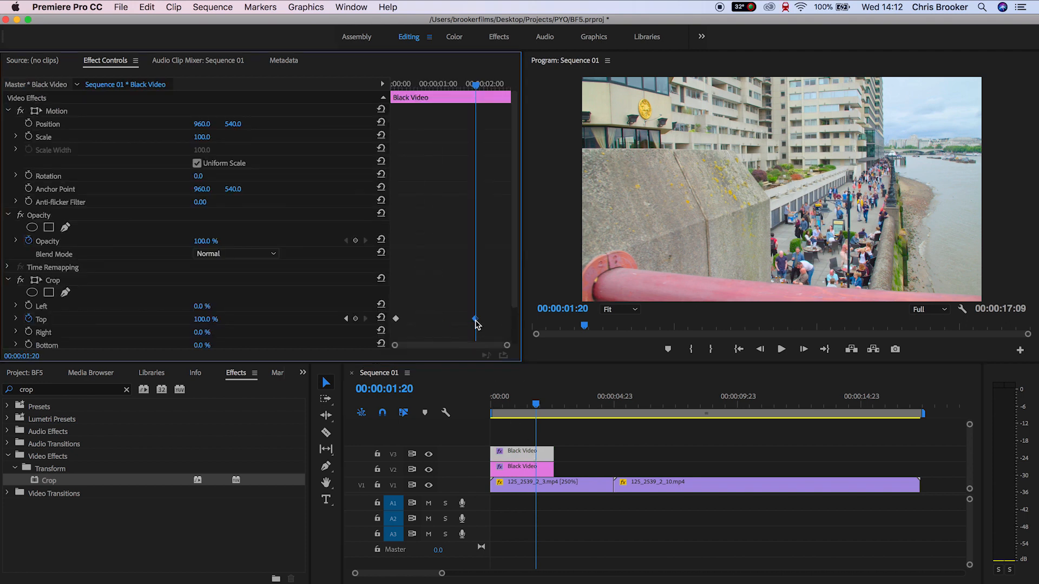
scroll("down", 3)
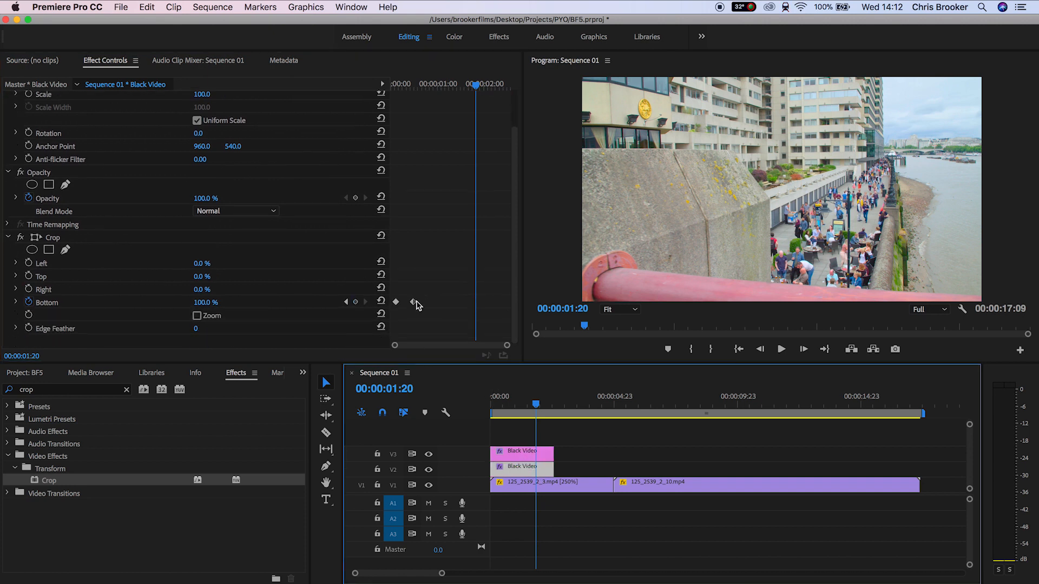